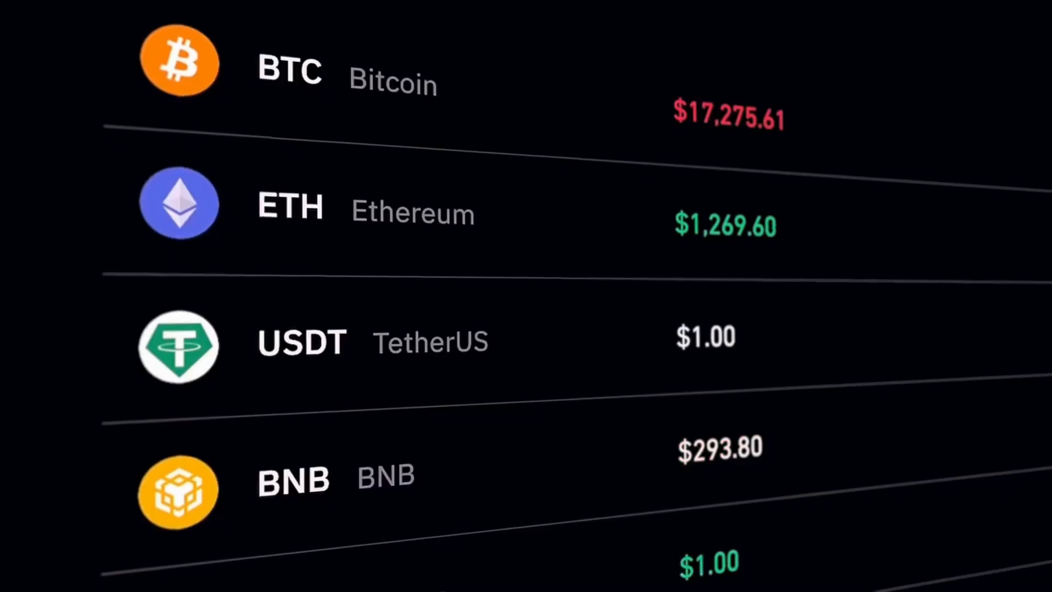
{"action": "scroll", "scroll_direction": "down", "scroll_amount": 3}
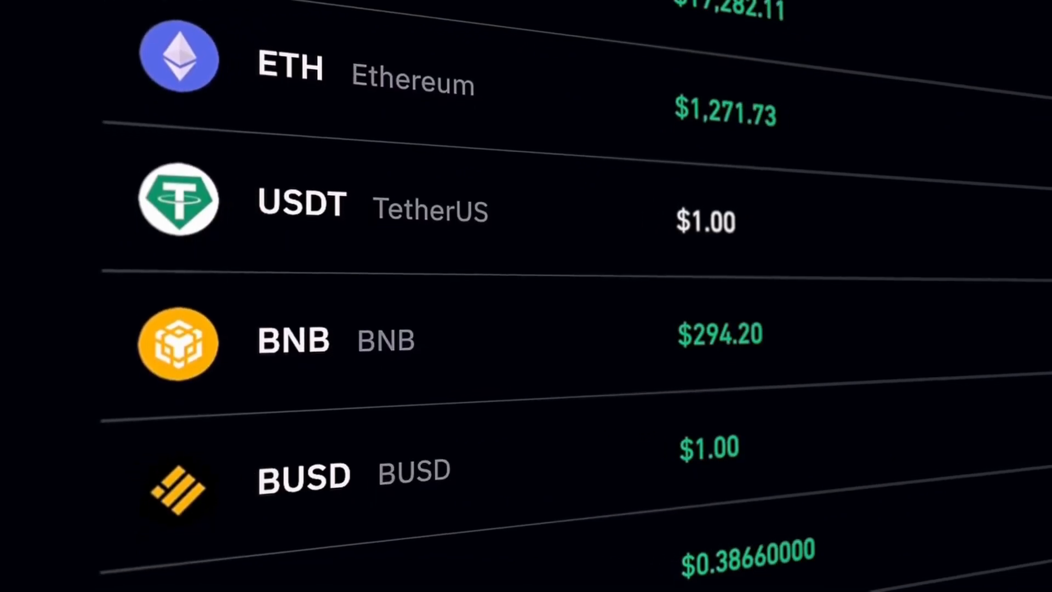
{"action": "scroll", "scroll_direction": "down", "scroll_amount": 3}
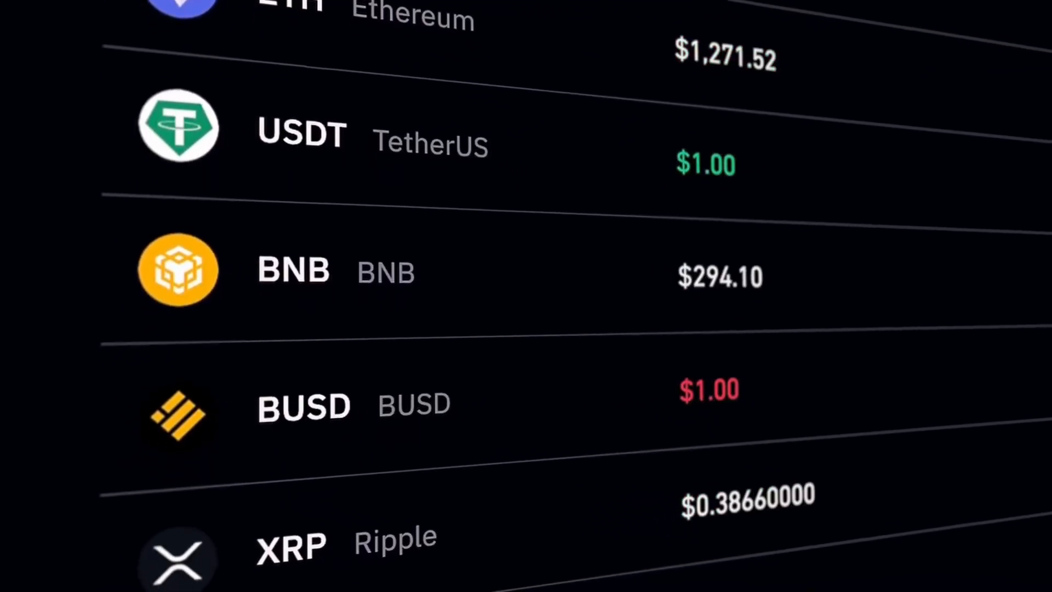